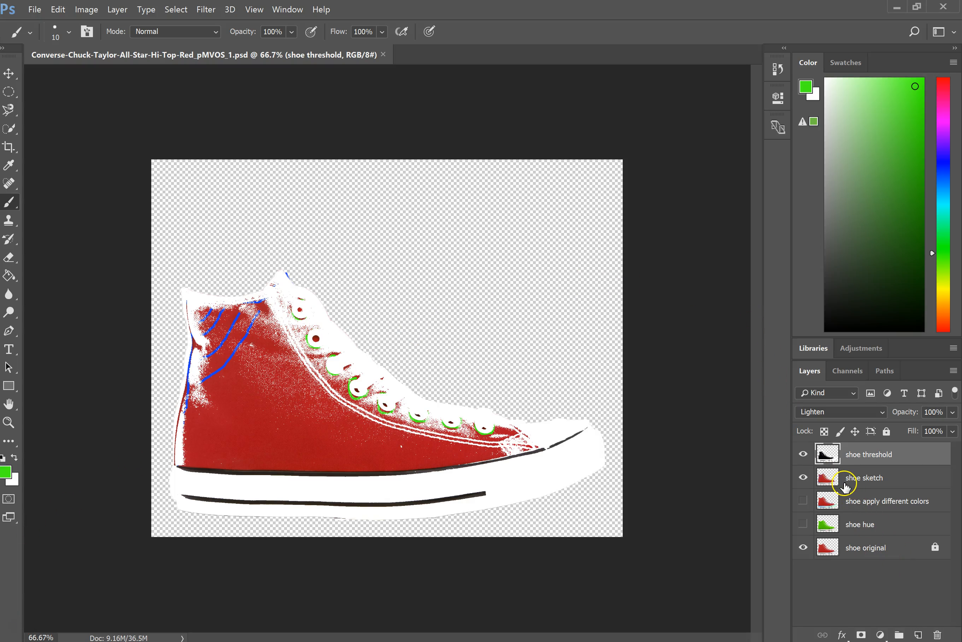
mouse_move(847, 482)
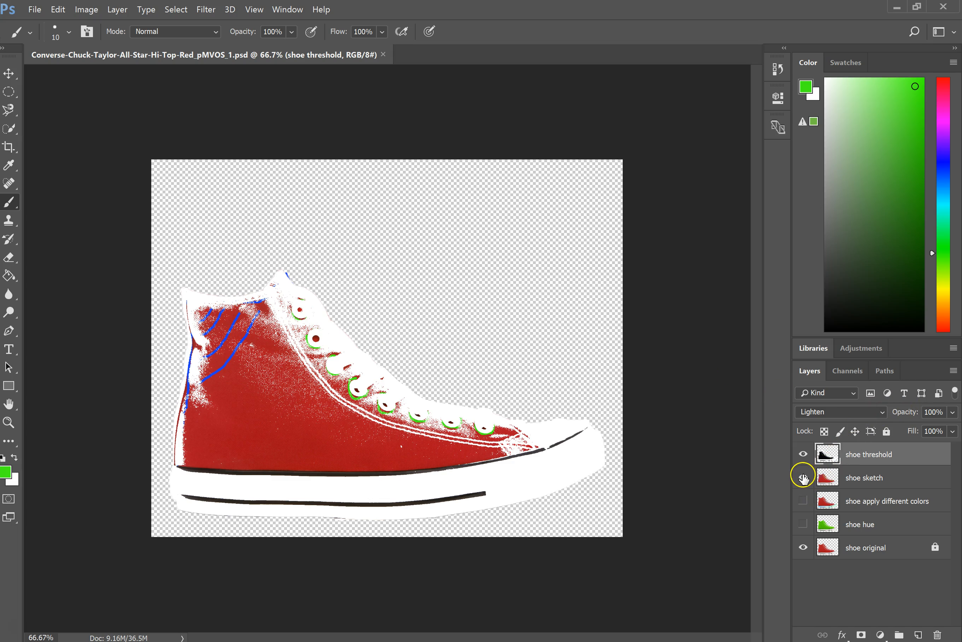
mouse_move(803, 480)
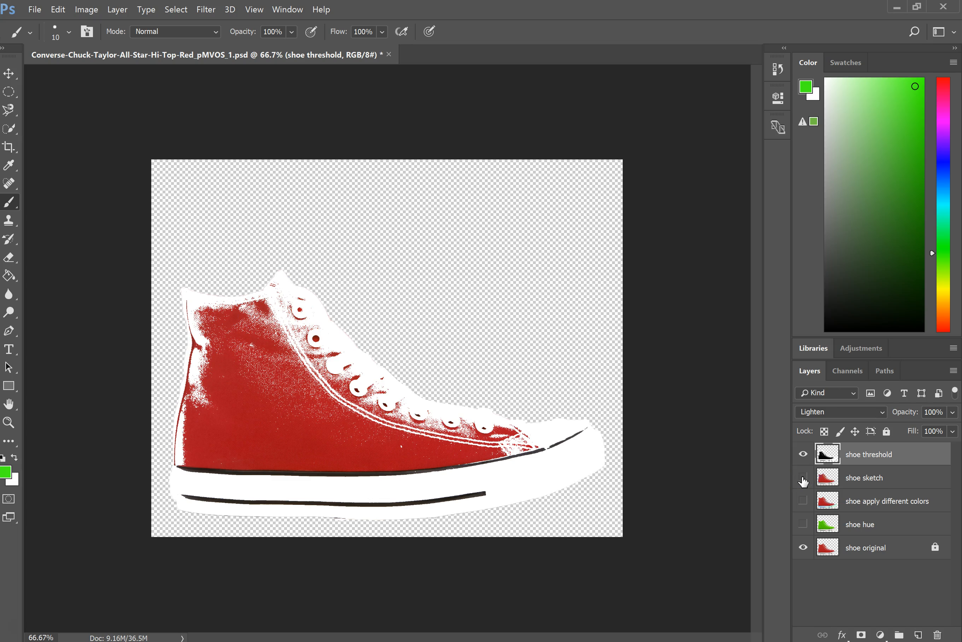
Step: Hide the shoe original layer so only shoe threshold remains visible
left_click(802, 478)
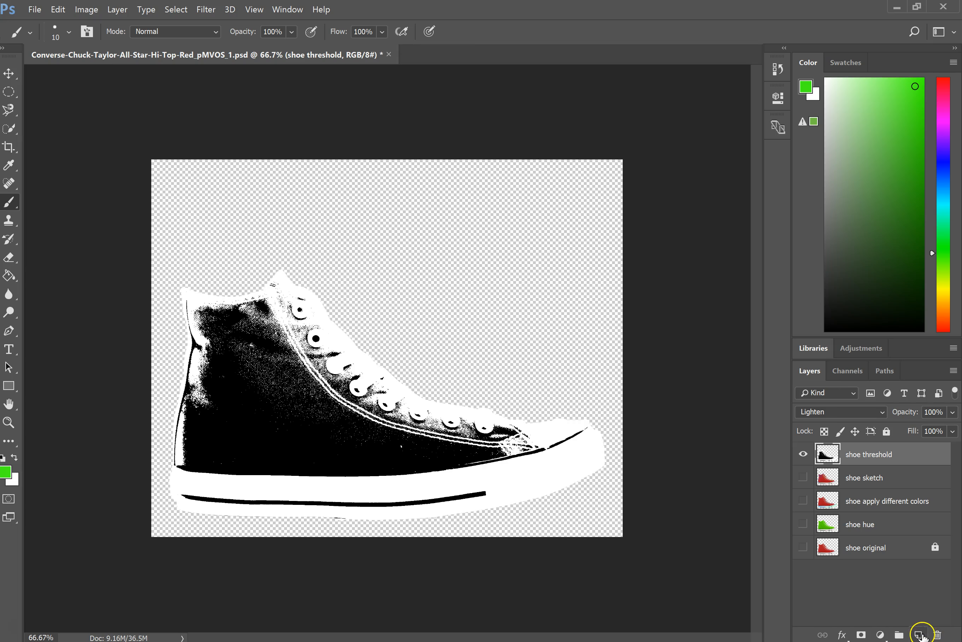
Step: Create an empty Layer 1 above shoe threshold and enlarge the hard round brush
left_click(918, 635)
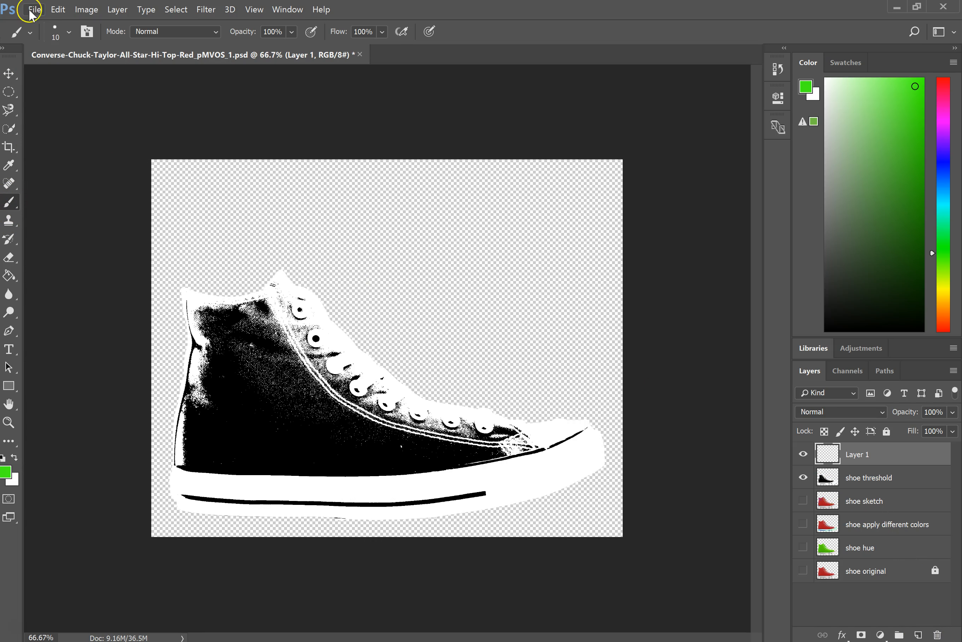
left_click(68, 31)
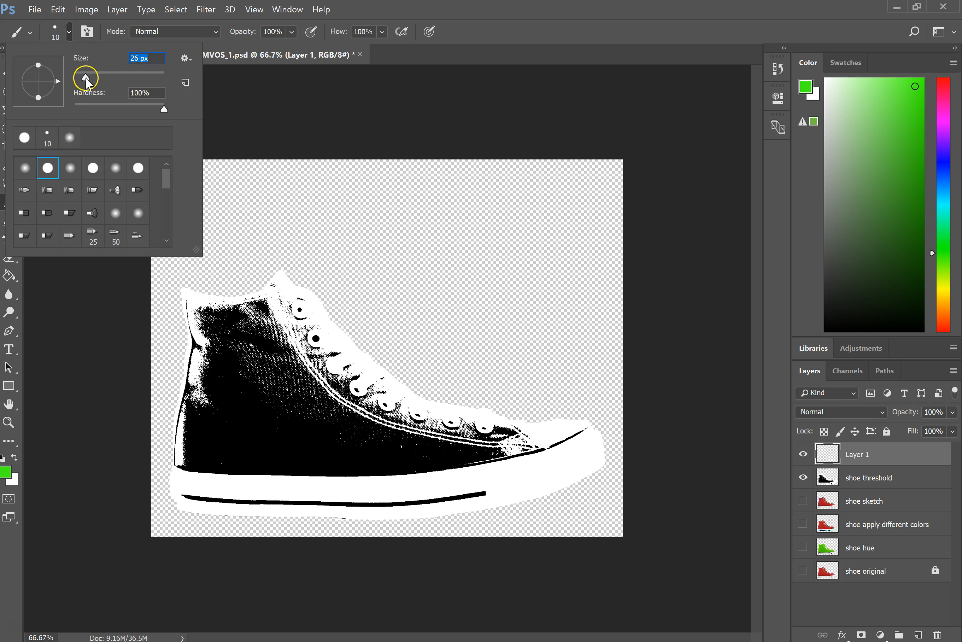
left_click_drag(86, 73, 92, 73)
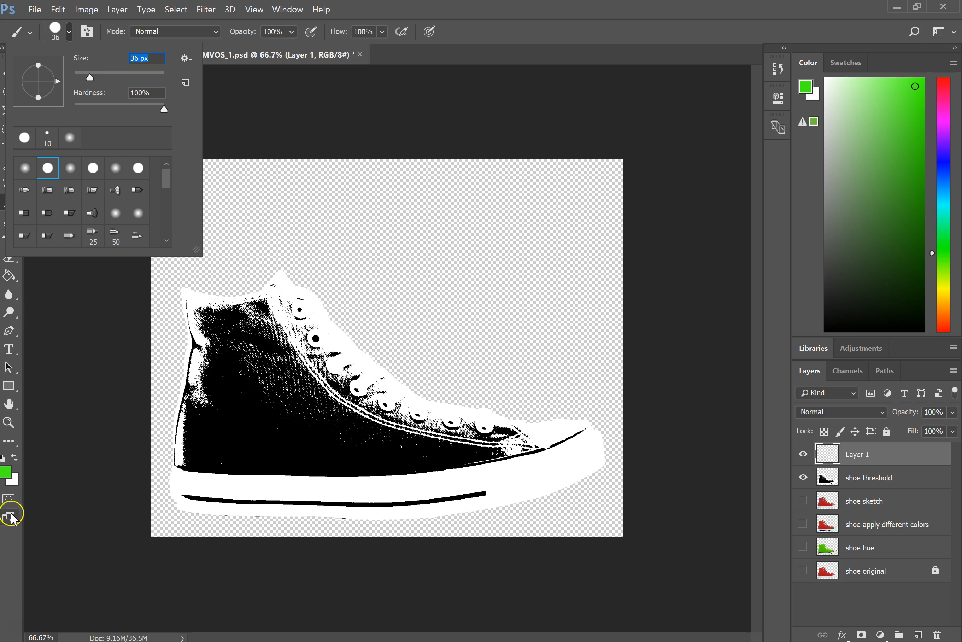
mouse_move(412, 197)
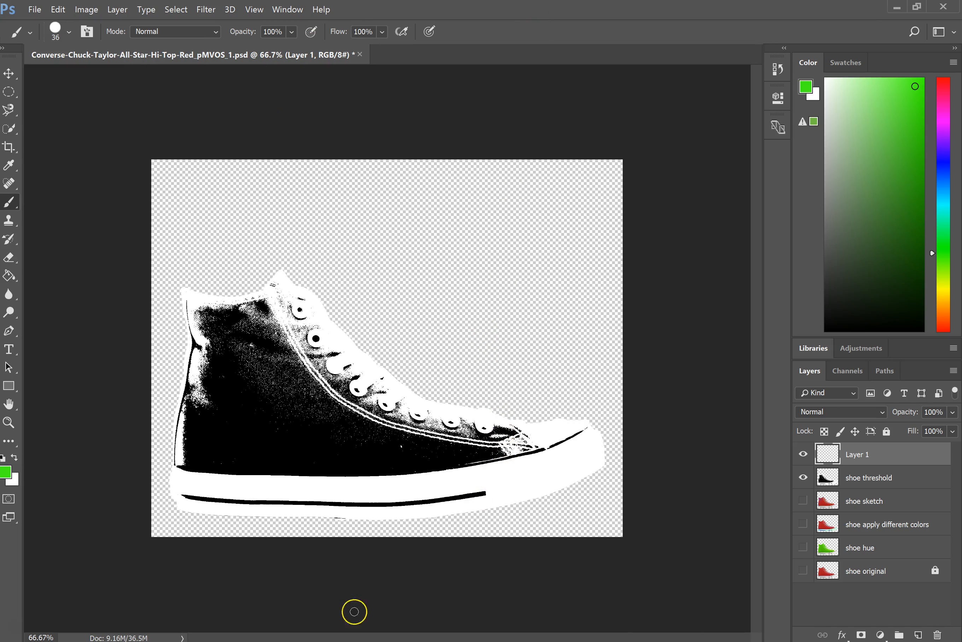
mouse_move(455, 435)
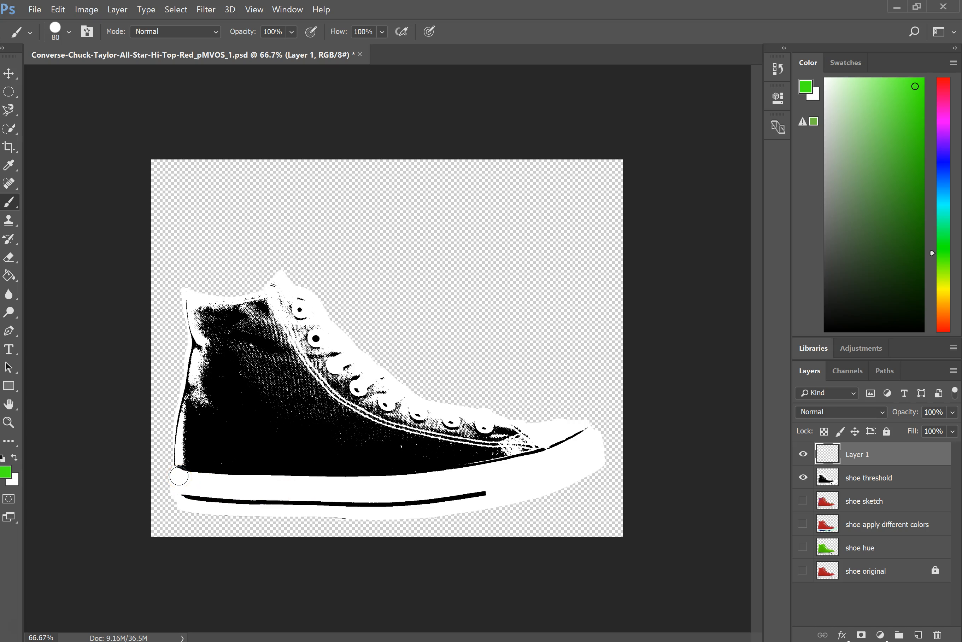
Step: Brush a thick green band along the sneaker's sole from heel to toe on Layer 1
left_click_drag(179, 475, 214, 472)
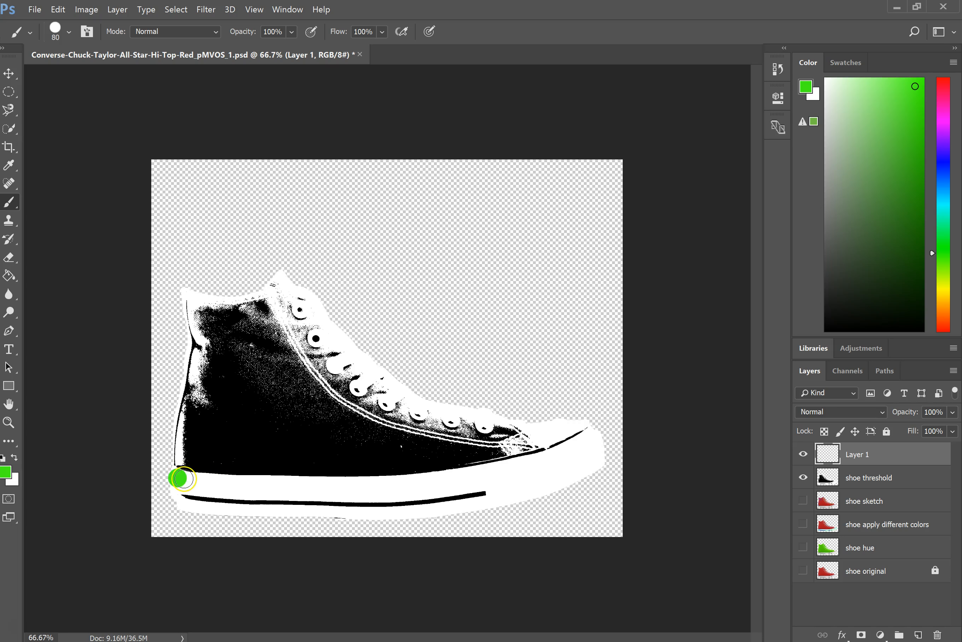
left_click_drag(181, 477, 295, 487)
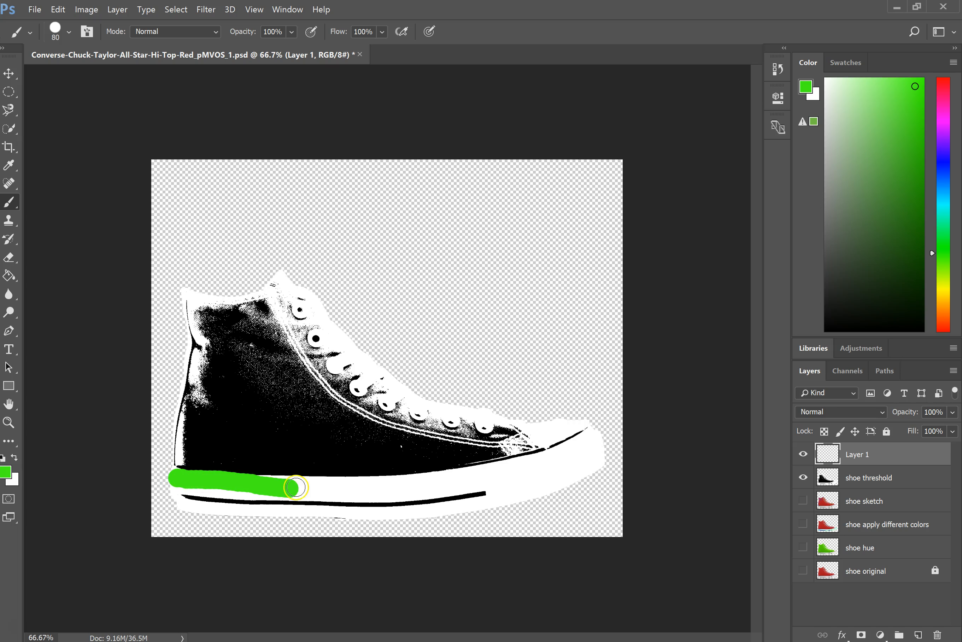
left_click_drag(295, 486, 249, 484)
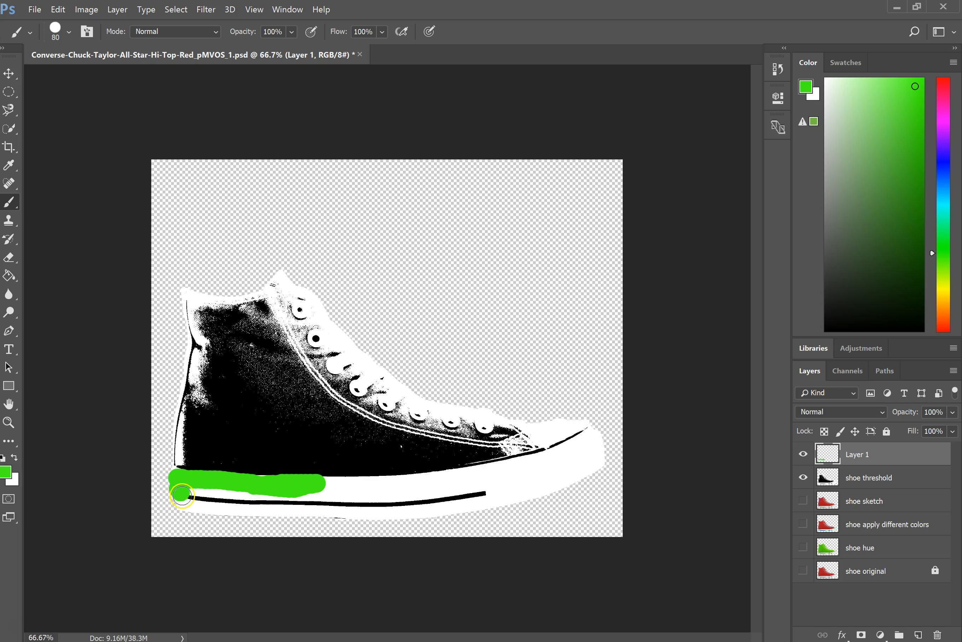
left_click_drag(180, 495, 241, 505)
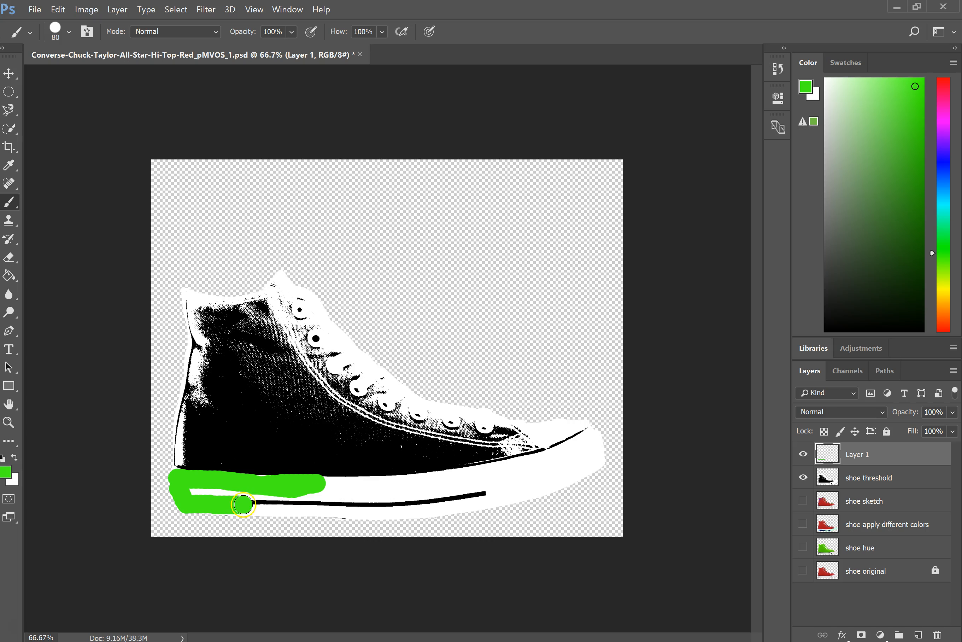
left_click_drag(242, 504, 230, 495)
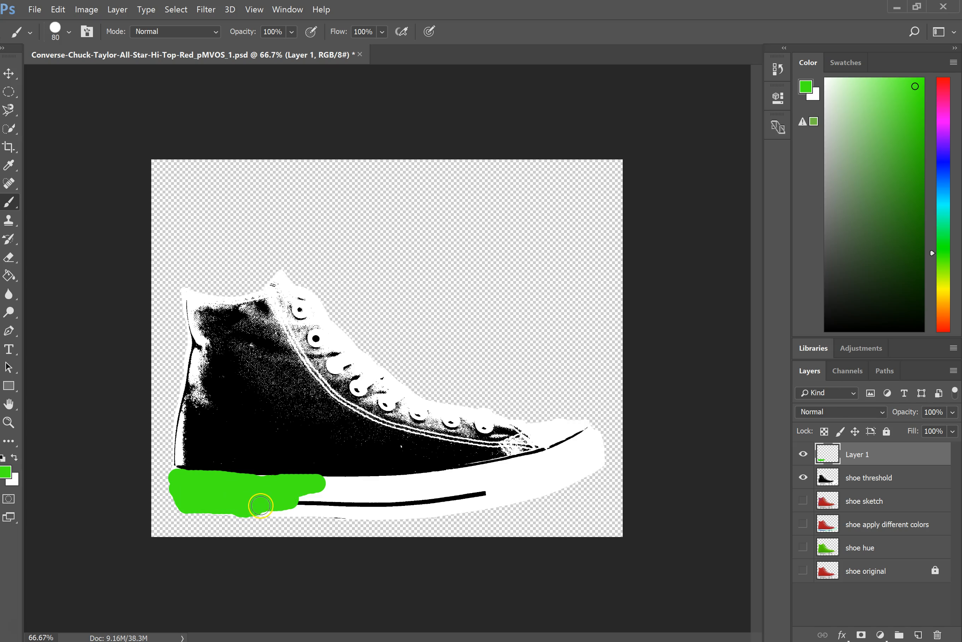
left_click_drag(264, 505, 546, 477)
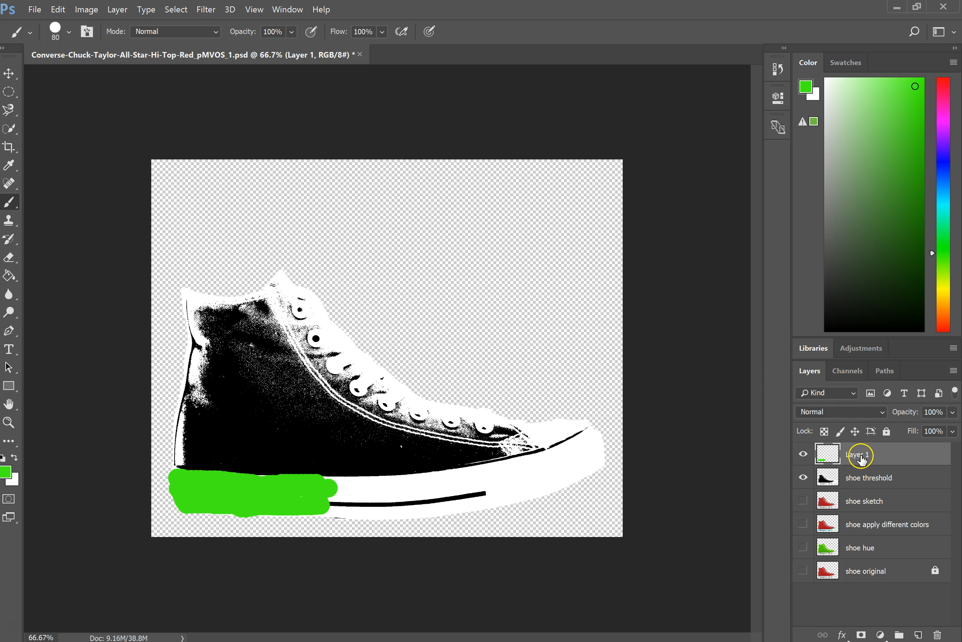
Step: Name Layer 1 'chunks of color' and confirm the rename
type("chunks of color")
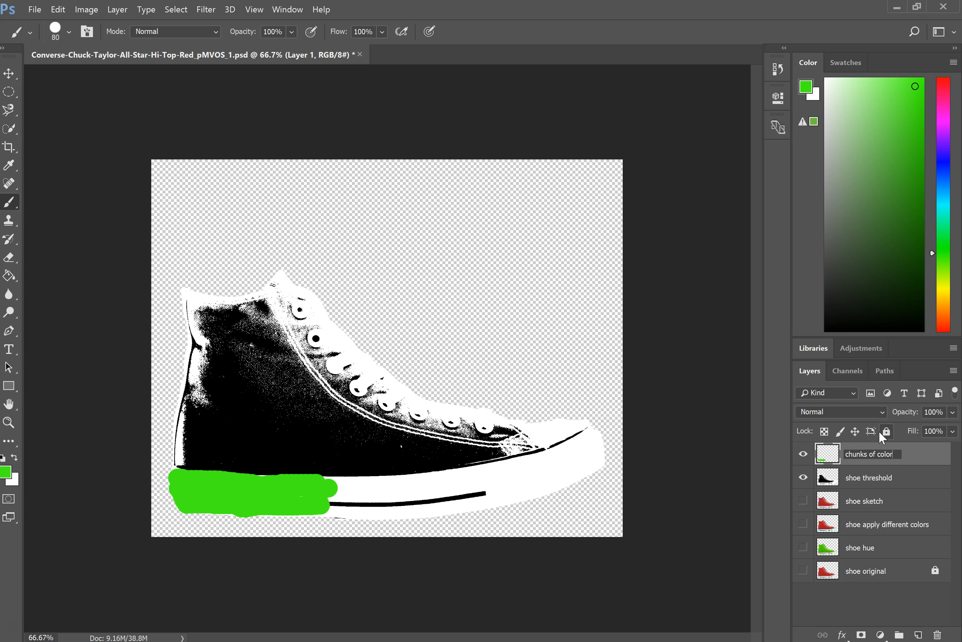
left_click(839, 411)
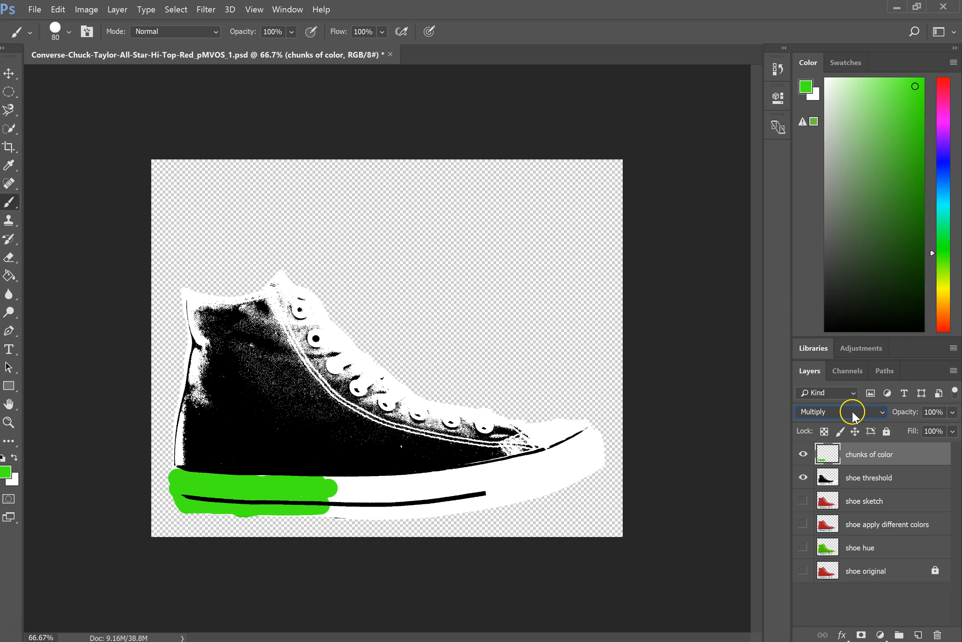
Step: Switch chunks of color to Difference blending and extend the now-magenta paint toward the toe
left_click(841, 411)
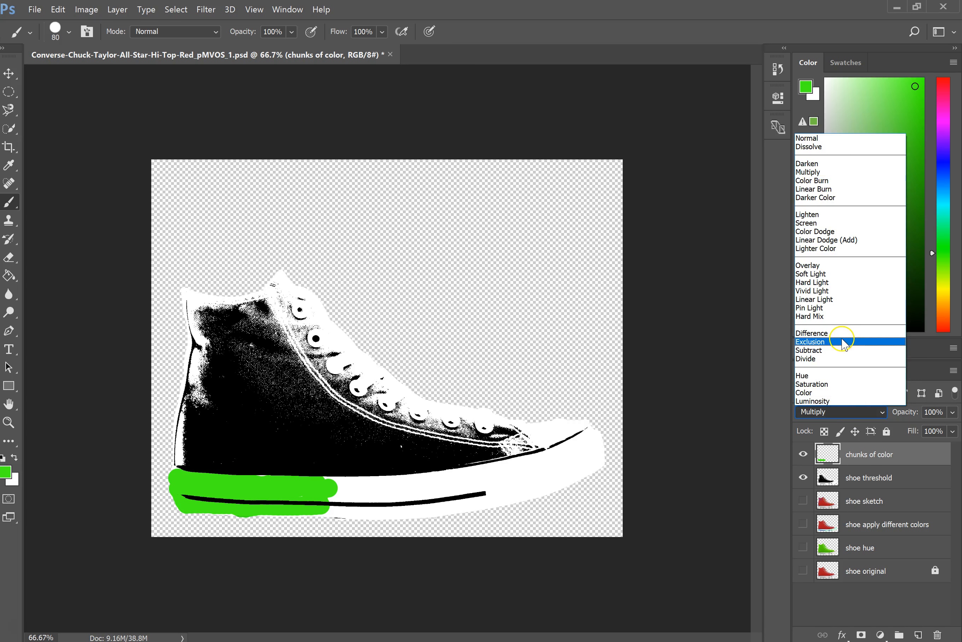
left_click(810, 332)
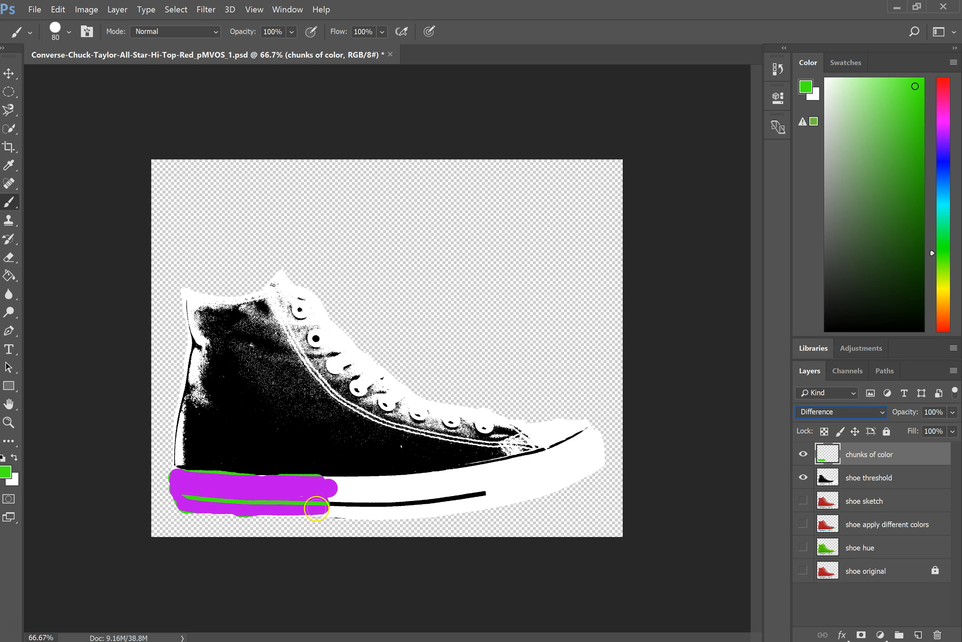
left_click_drag(316, 507, 340, 505)
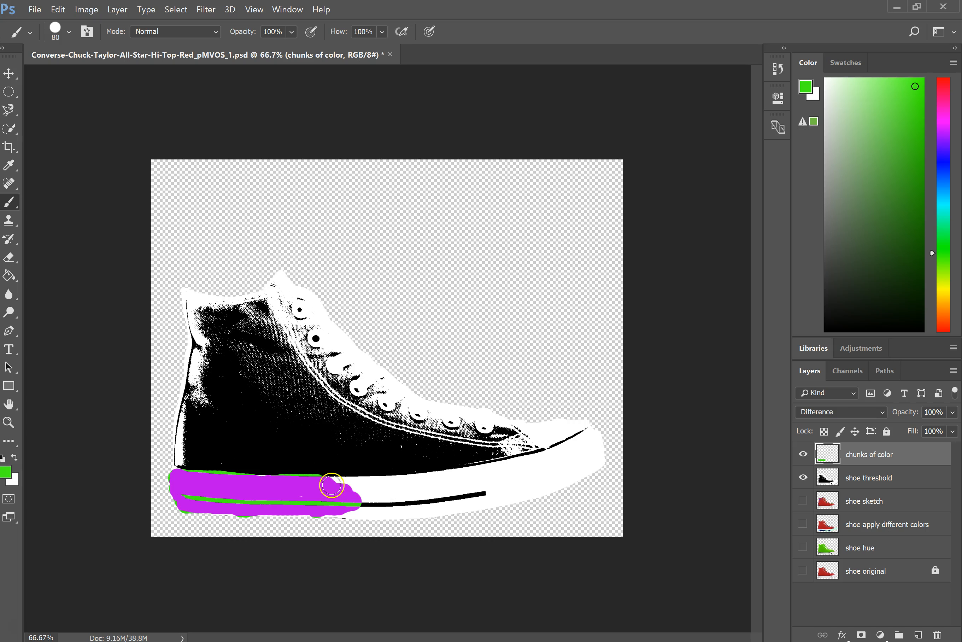
left_click_drag(327, 487, 355, 505)
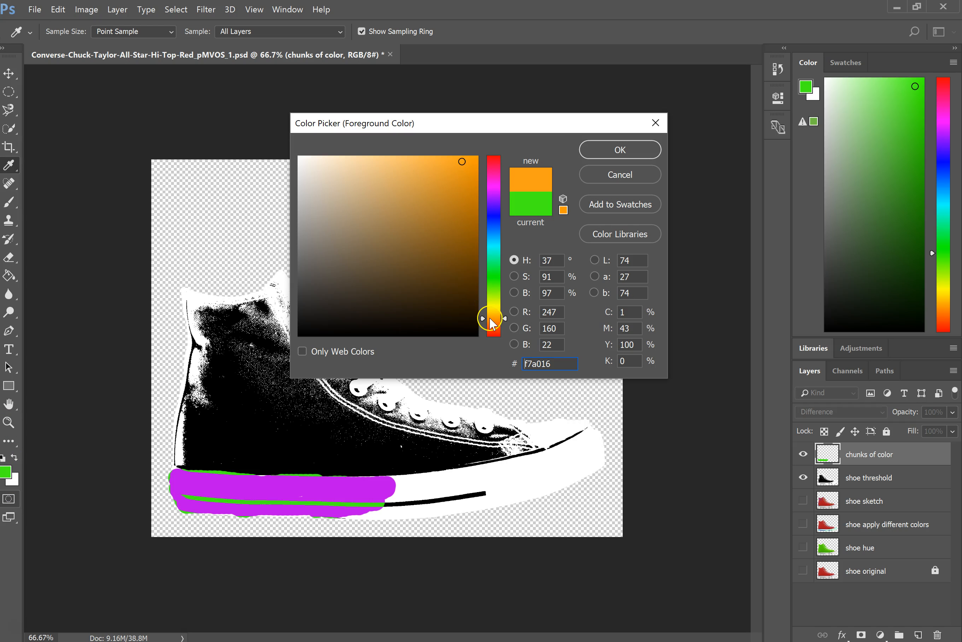
Step: Choose a bright yellow (ffc600) as the foreground colour in the Color Picker
left_click(464, 160)
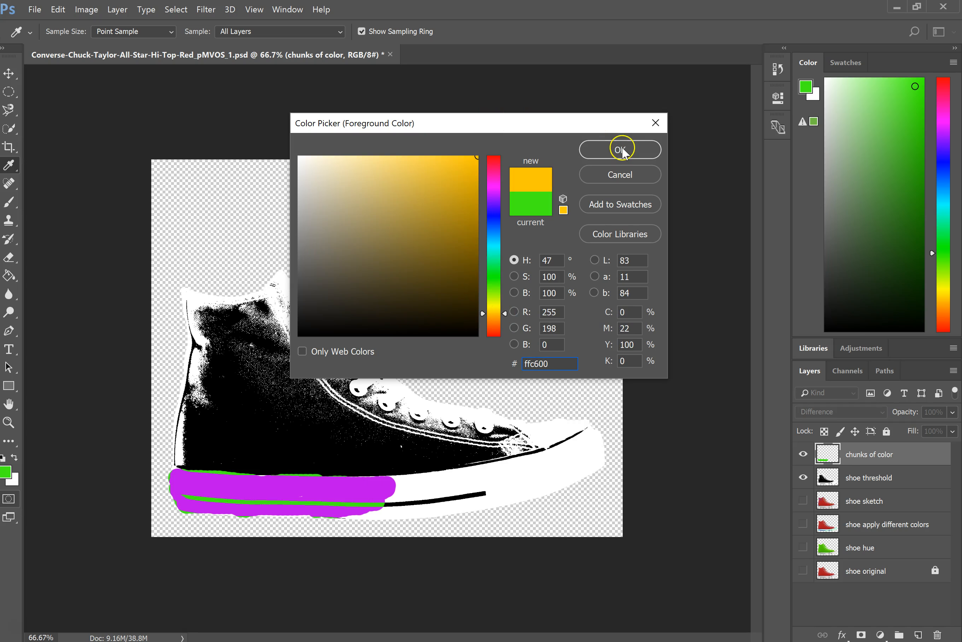
left_click(620, 149)
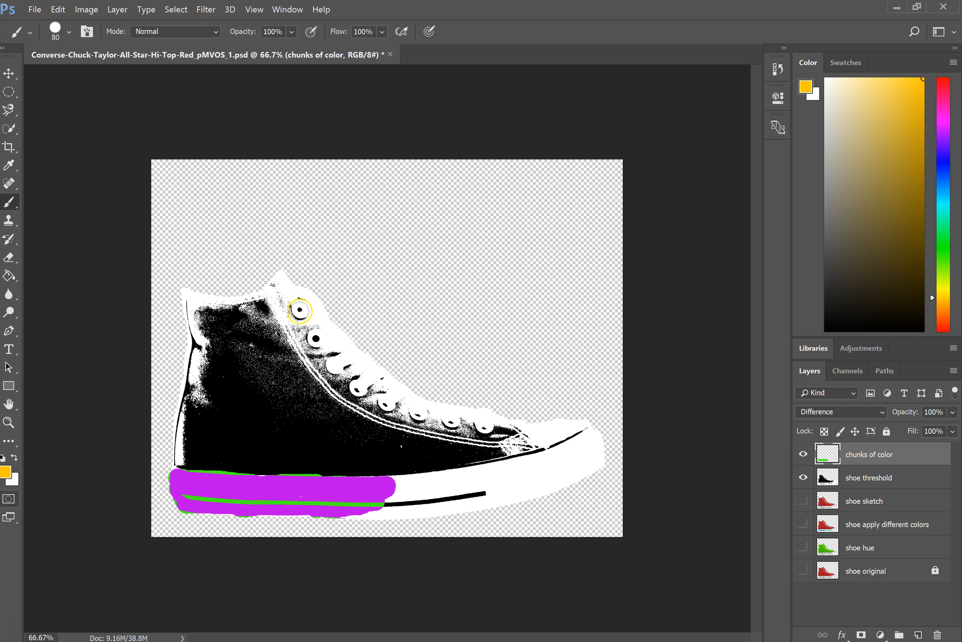
Step: Dab yellow on the two top eyelets so they read blue through Difference
left_click(299, 310)
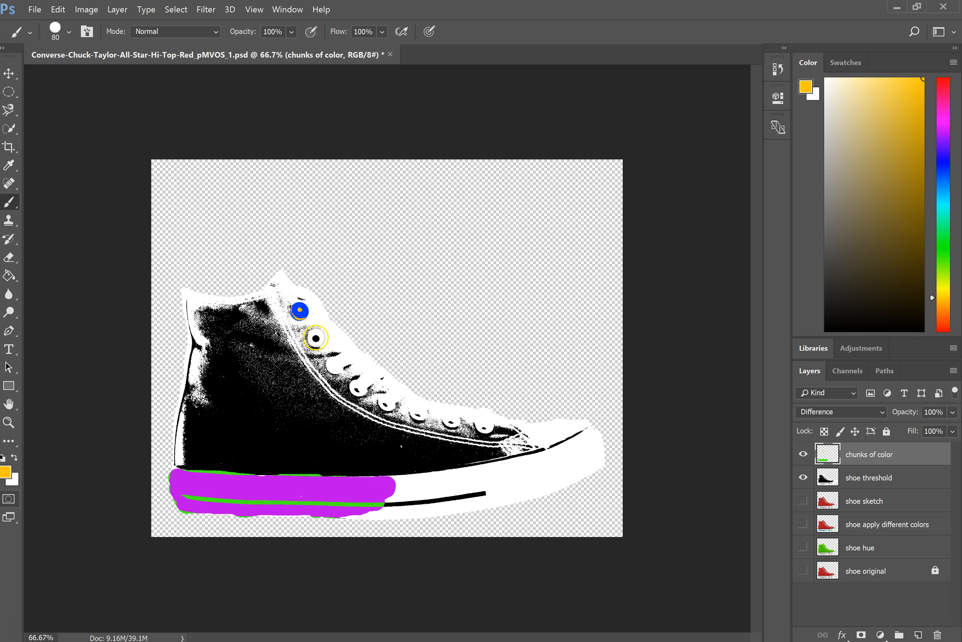
left_click(315, 337)
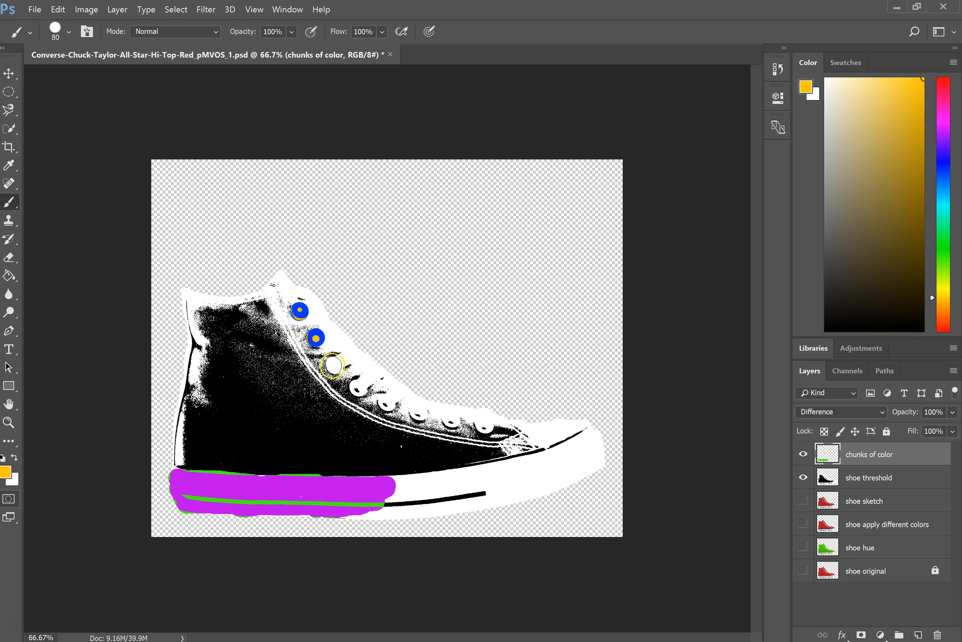